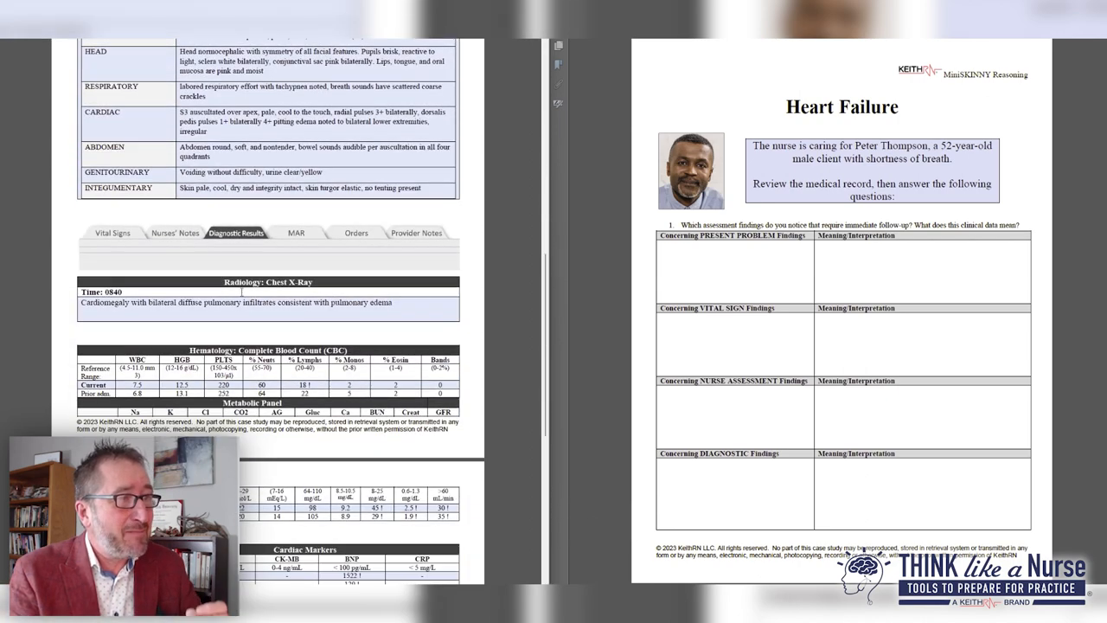
# - Scroll the medical record and worksheet to questions 2 and 3 on possible problems and anticipated orders
pyautogui.scroll(-3)
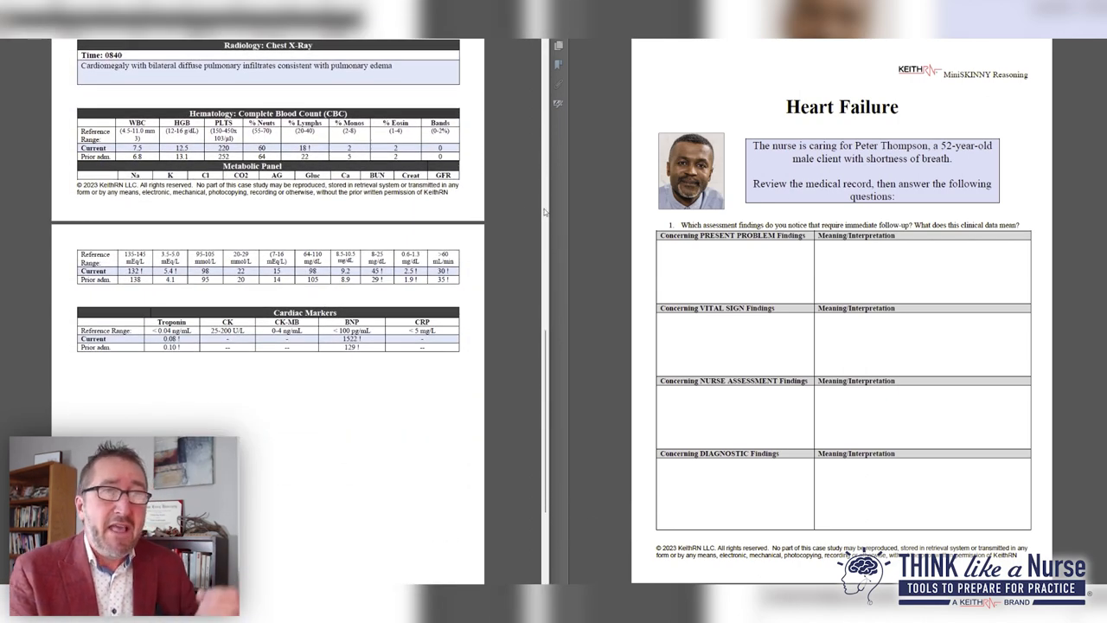
pyautogui.scroll(-3)
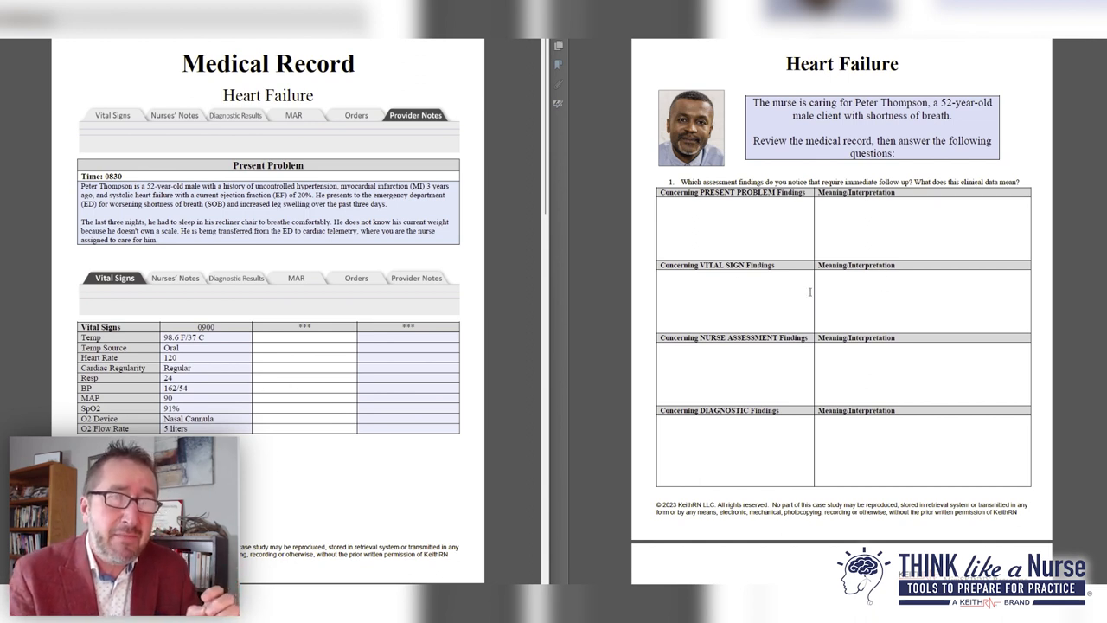
pyautogui.scroll(-3)
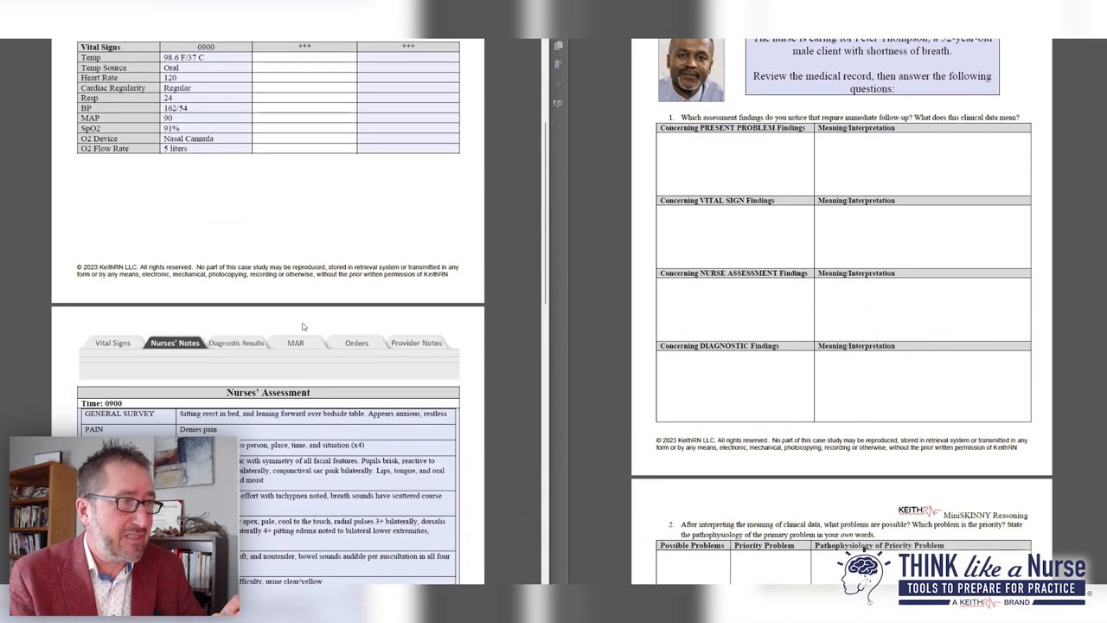
pyautogui.scroll(-3)
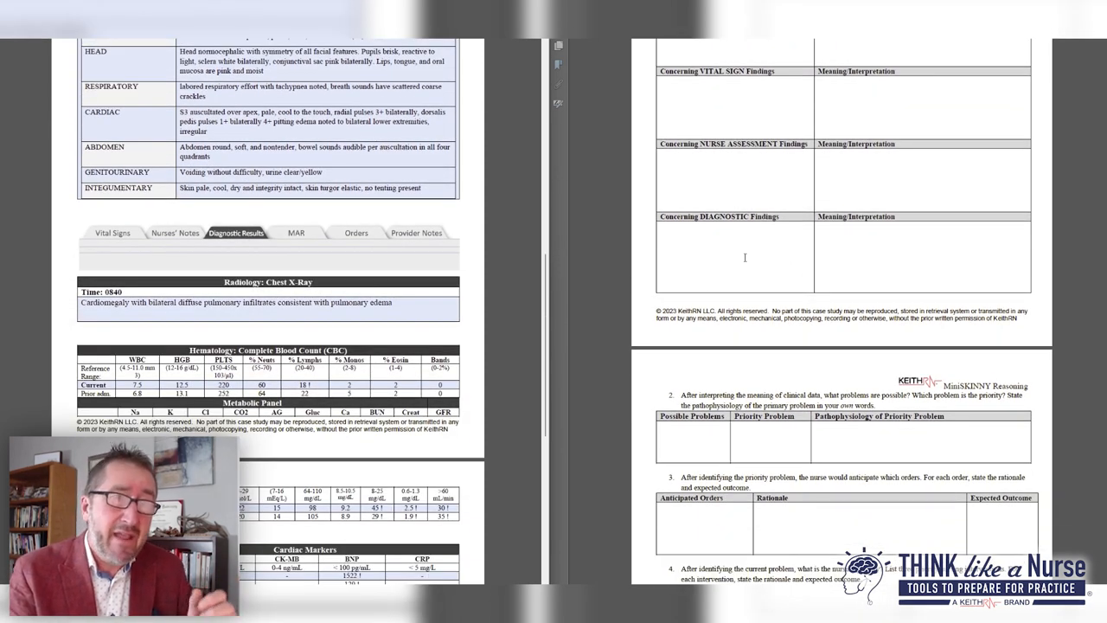
# - Scroll the worksheet to questions 4 and 5 on nursing interventions and two-hours-later assessment
pyautogui.click(744, 258)
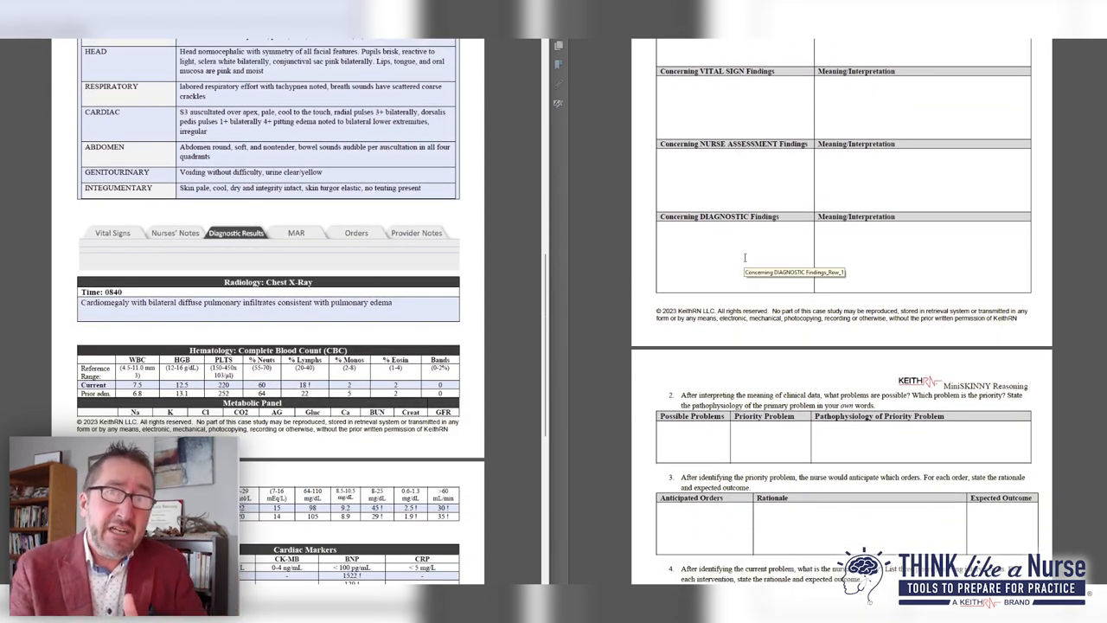
pyautogui.scroll(-3)
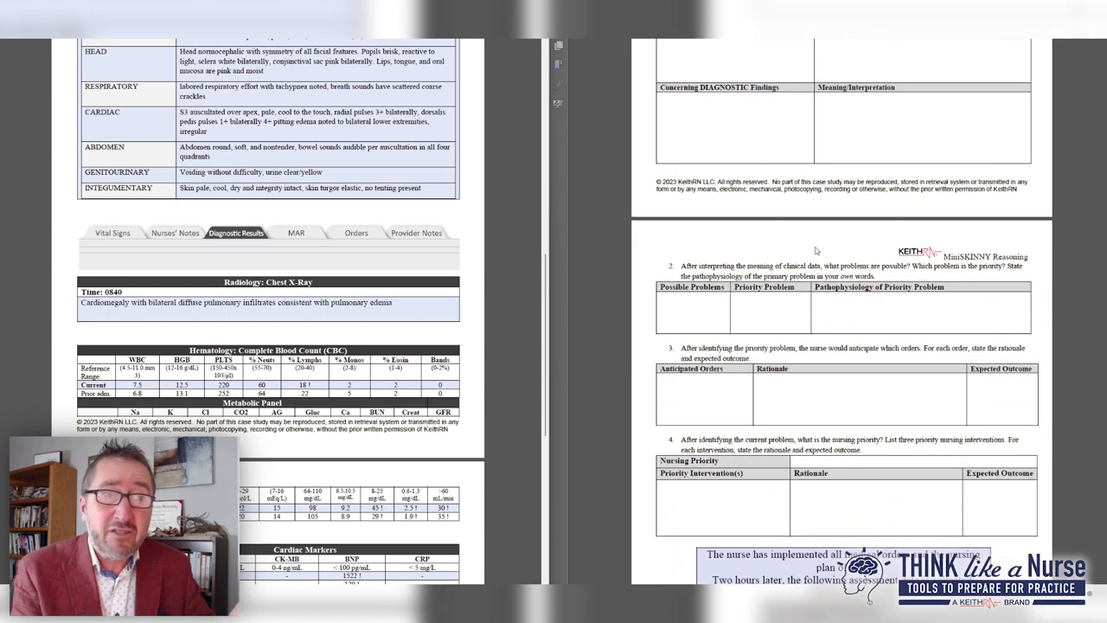
pyautogui.scroll(-3)
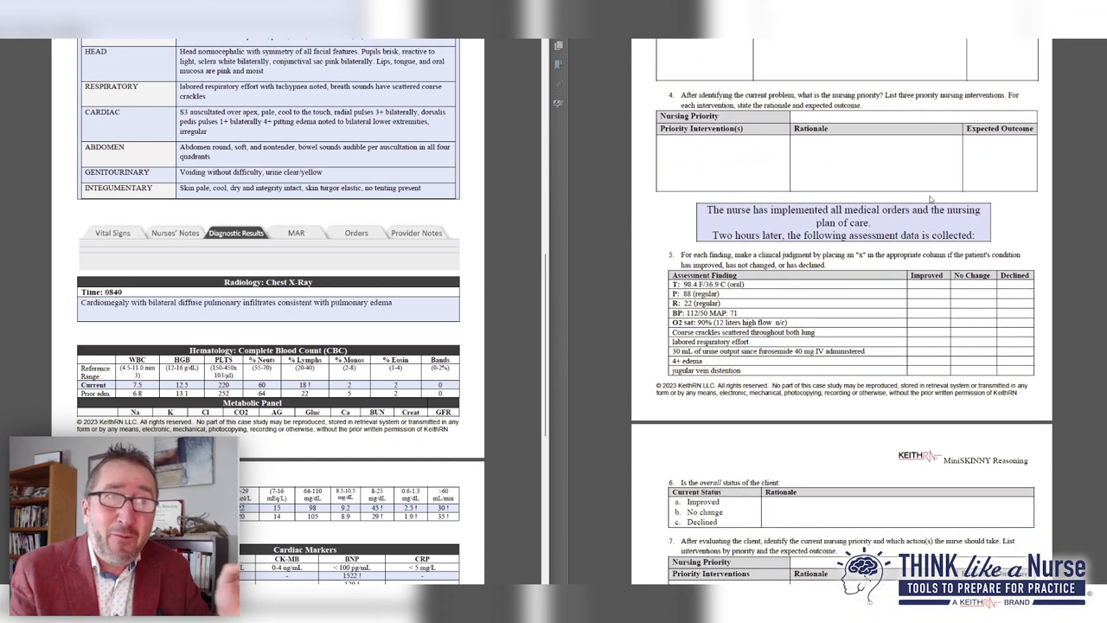
# - Scroll the worksheet to questions 6 and 7 and the start of the Nurse Reflection
pyautogui.click(768, 155)
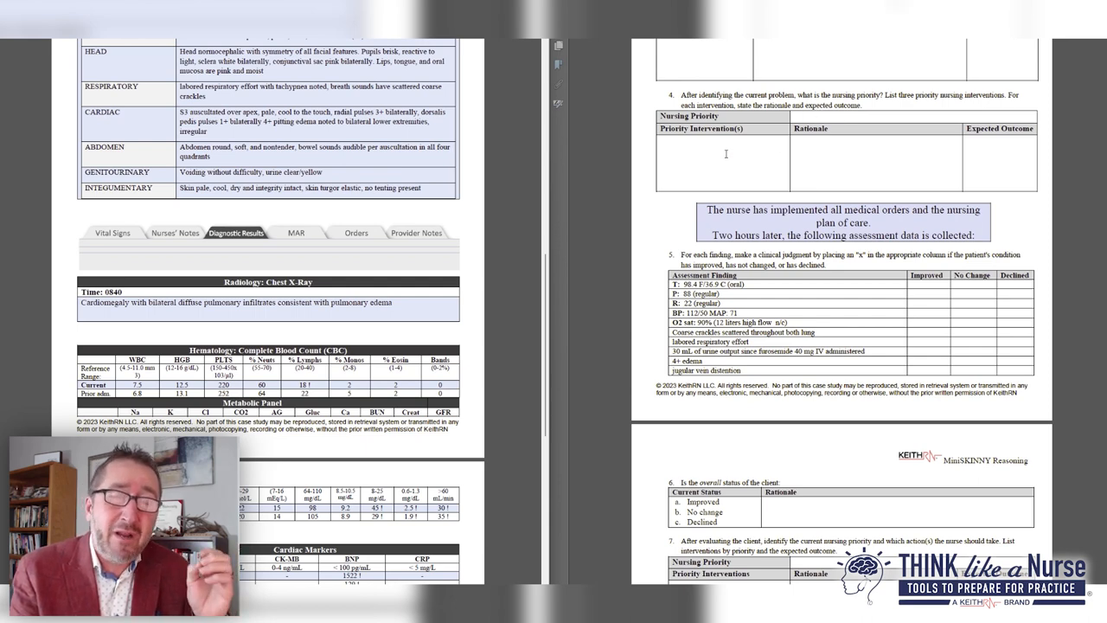
pyautogui.moveTo(1000, 152)
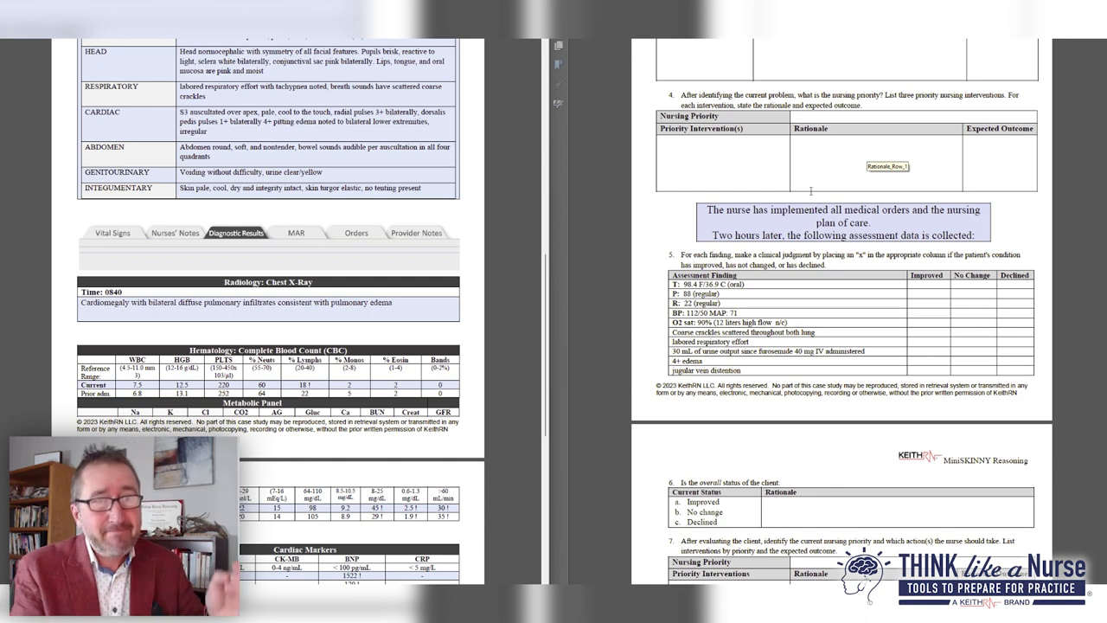
pyautogui.scroll(-3)
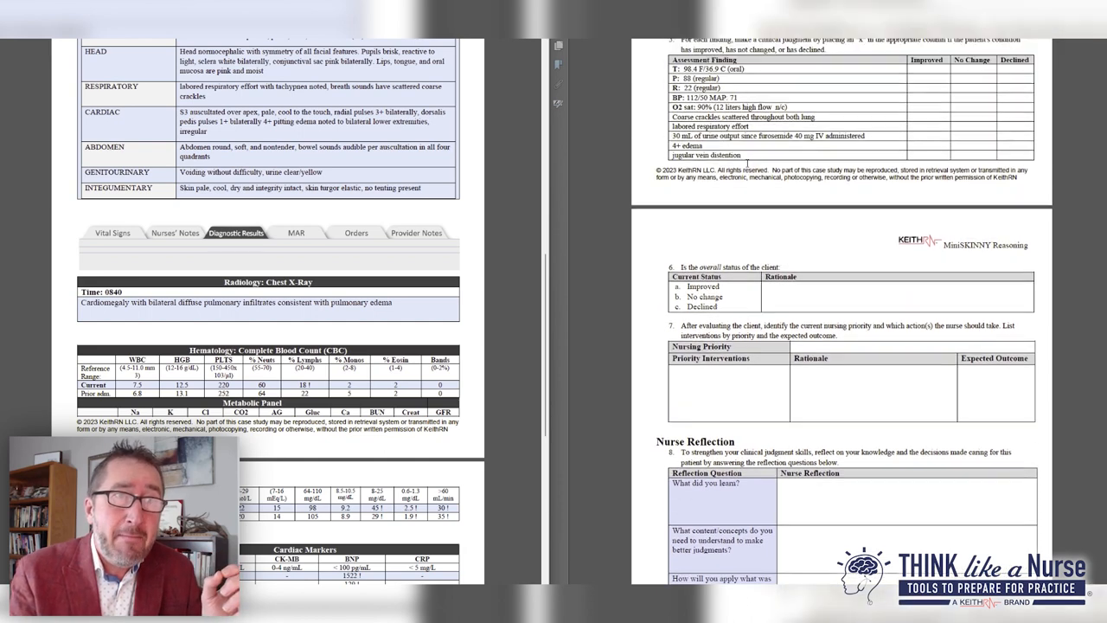
# - Scroll to the worksheet's last page showing all three Nurse Reflection questions
pyautogui.scroll(-3)
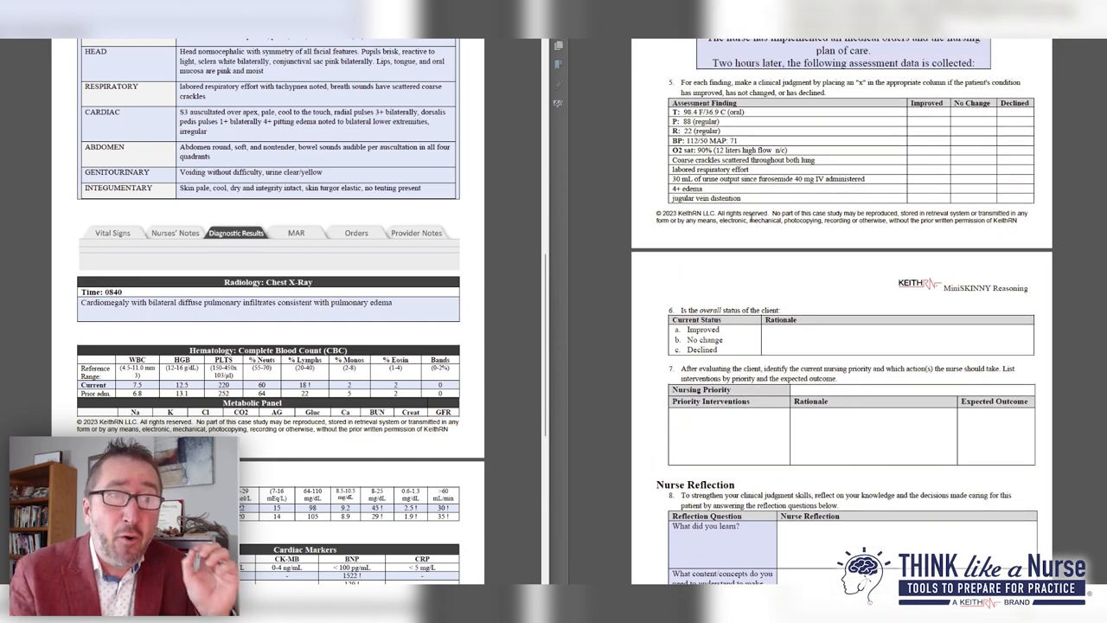
pyautogui.scroll(-3)
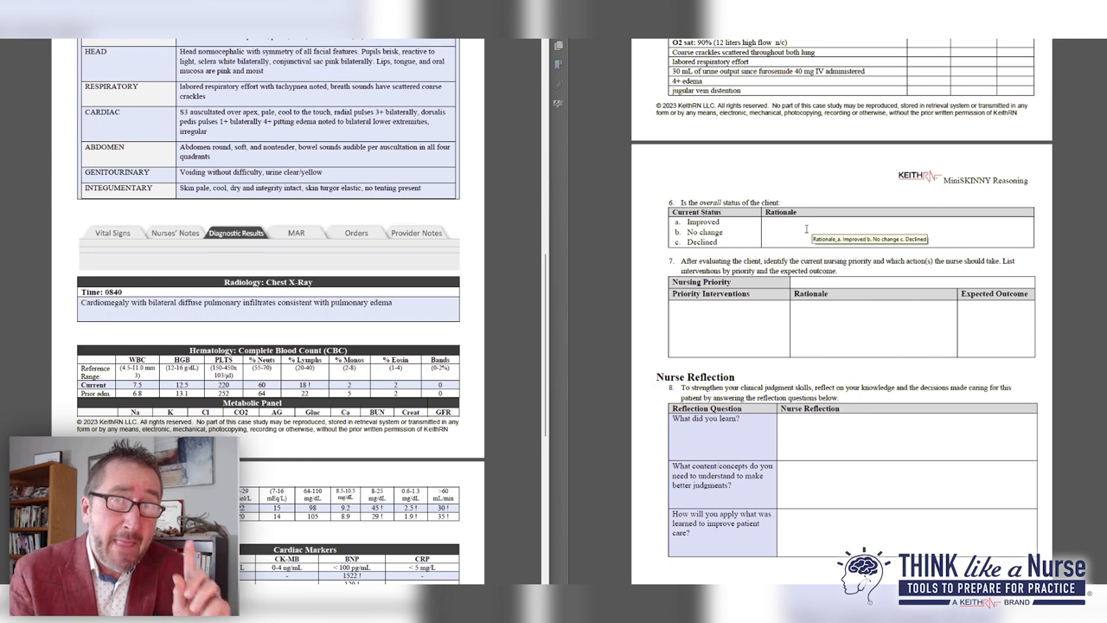
pyautogui.scroll(-3)
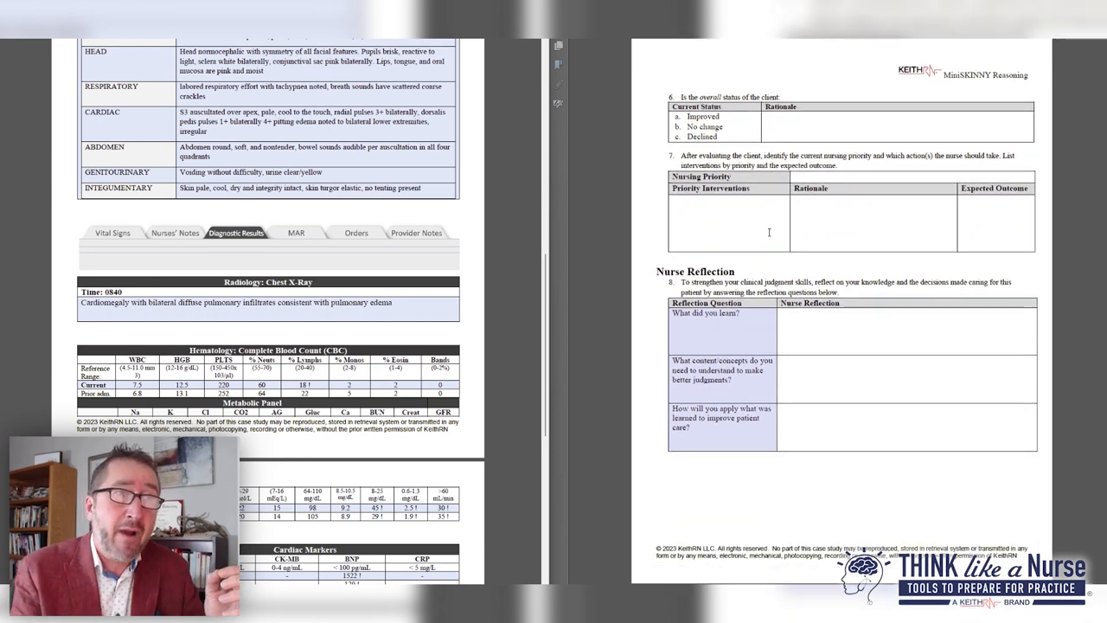
pyautogui.click(731, 211)
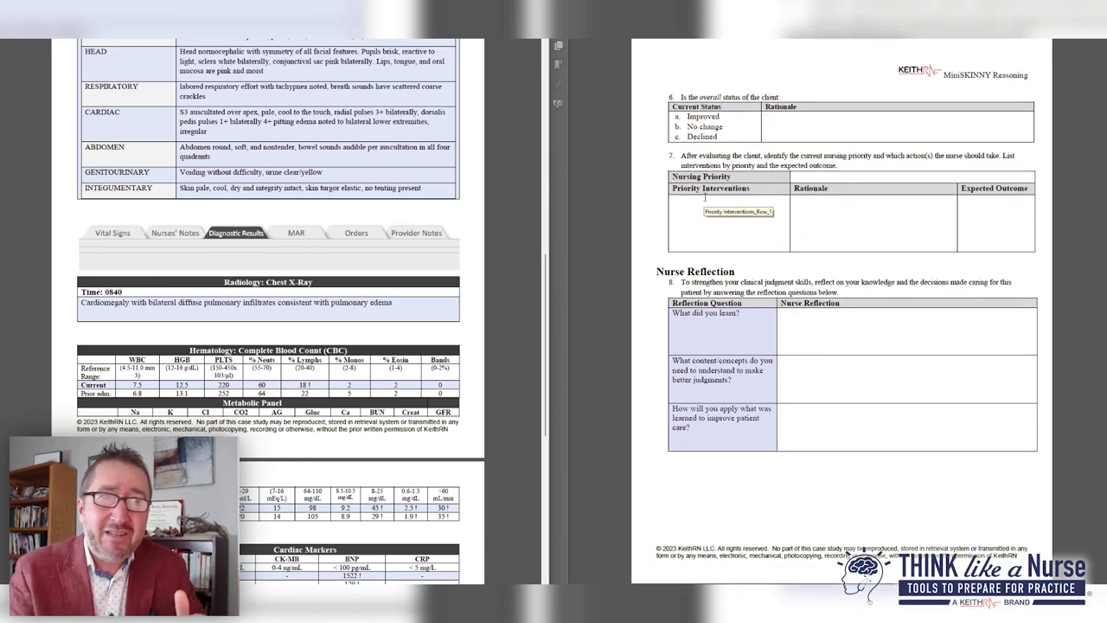